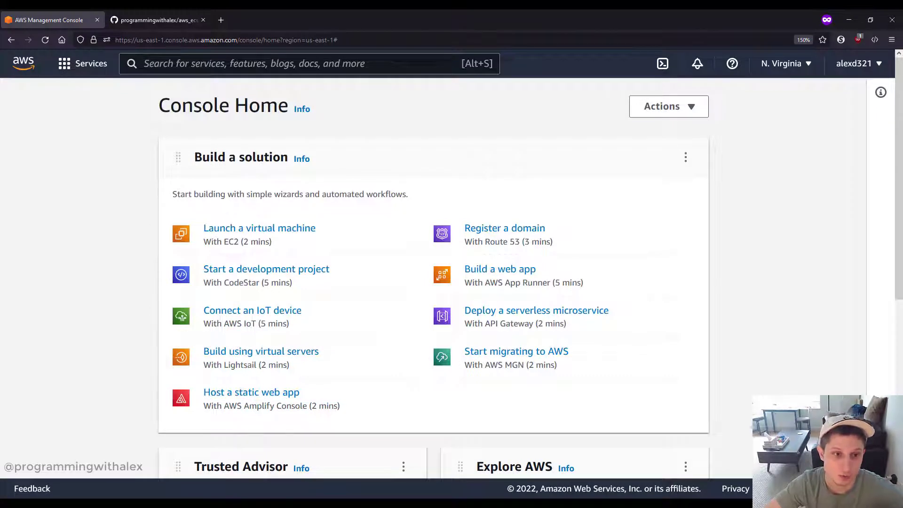
# - Search the console for 'ec2' to list the EC2 service
pyautogui.write('e')
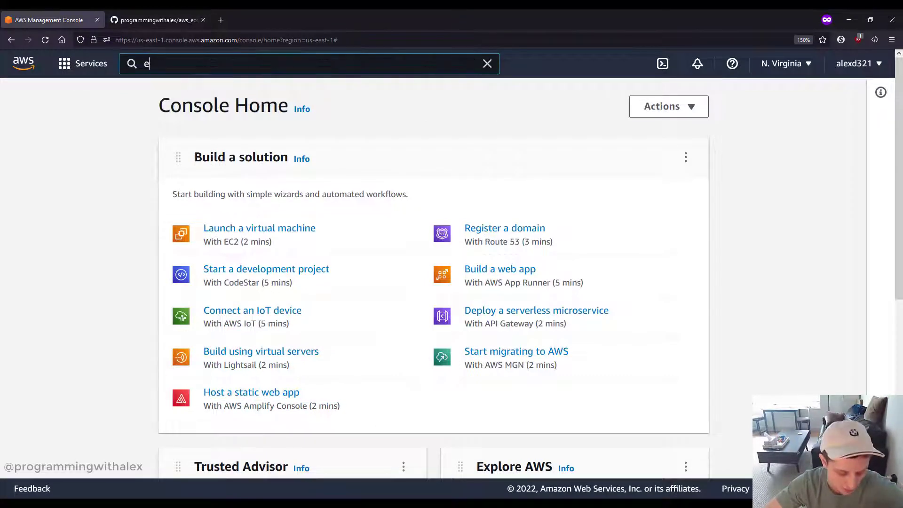
pyautogui.write('c2')
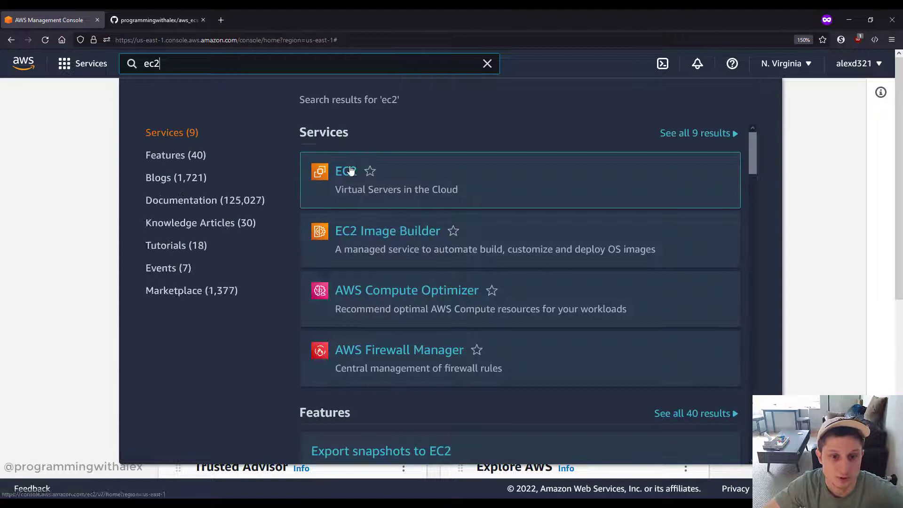
# - Select the running ECS instance in EC2 and open its attached security group
pyautogui.click(343, 171)
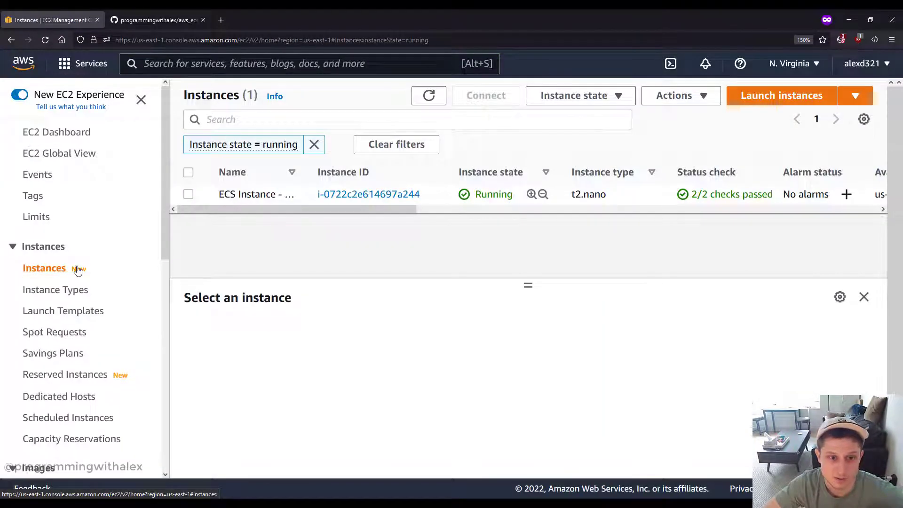
pyautogui.click(188, 195)
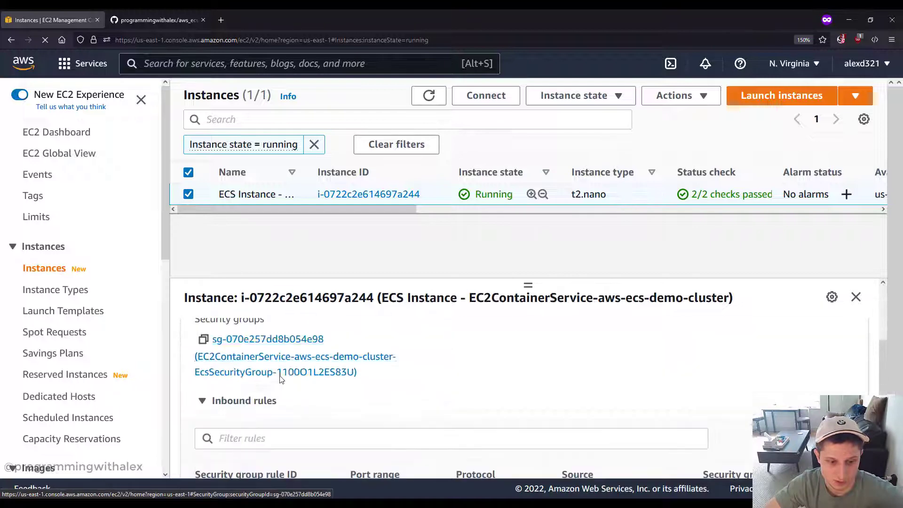
pyautogui.click(267, 339)
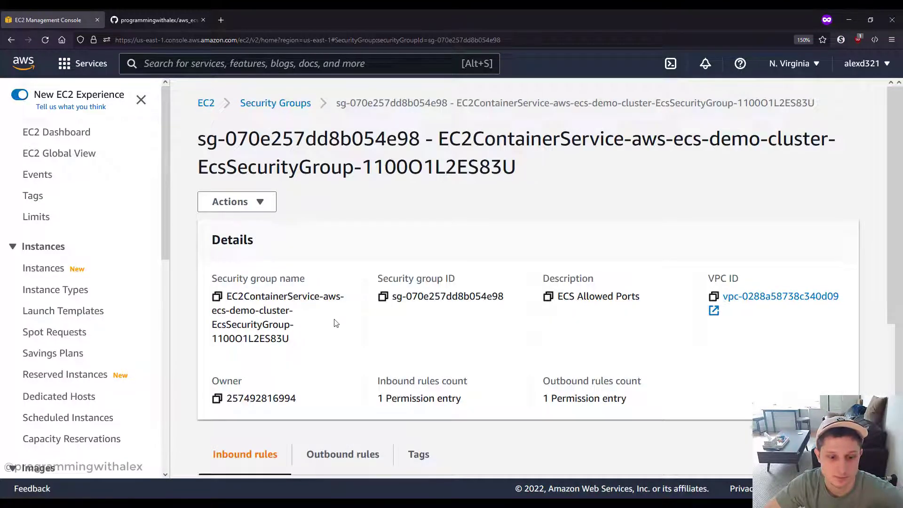
# - Check the group's outbound and inbound rules, then begin editing inbound rules
pyautogui.scroll(-3)
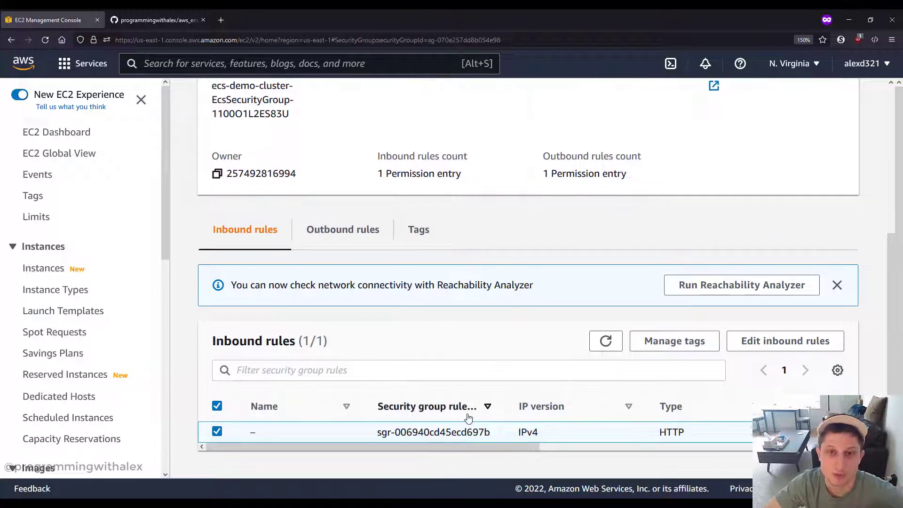
pyautogui.moveTo(306, 315)
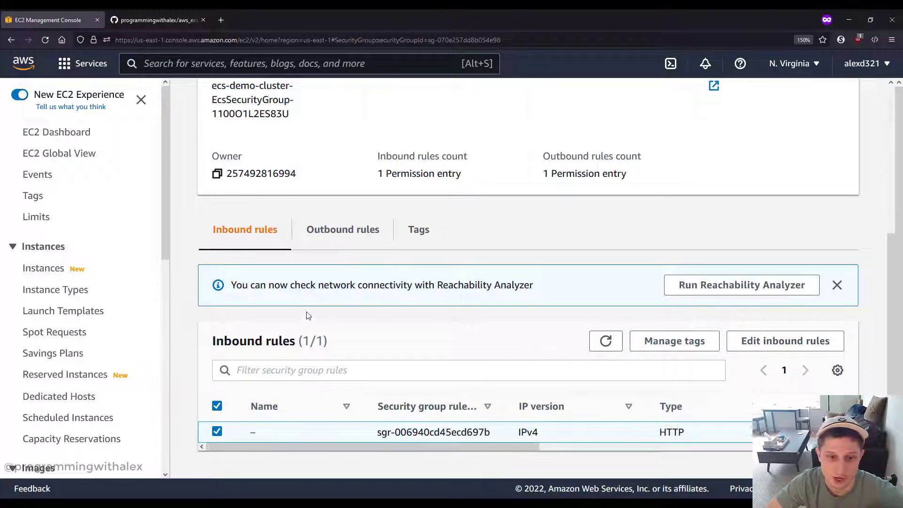
pyautogui.click(341, 229)
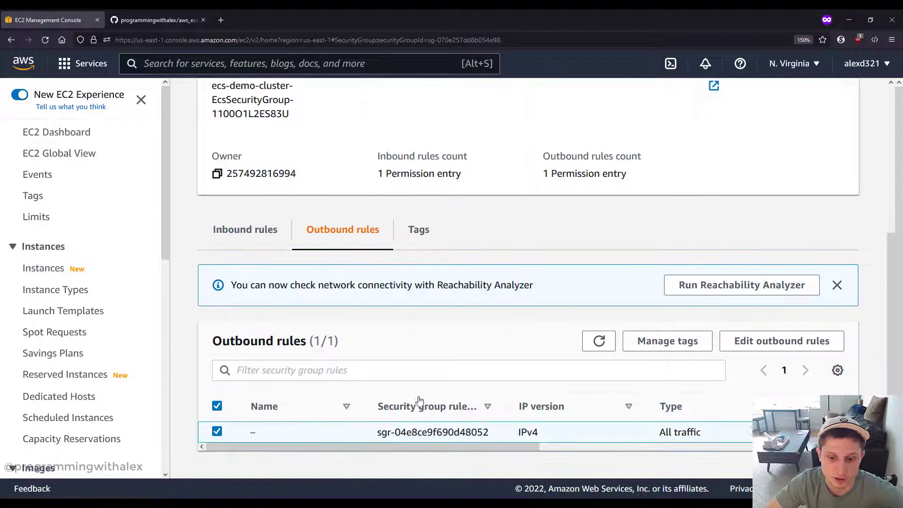
pyautogui.hscroll(3)
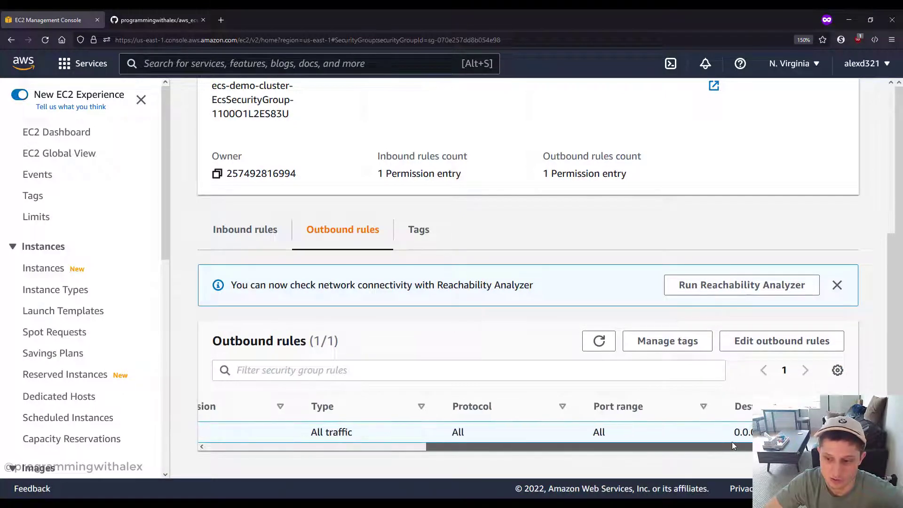
pyautogui.click(244, 229)
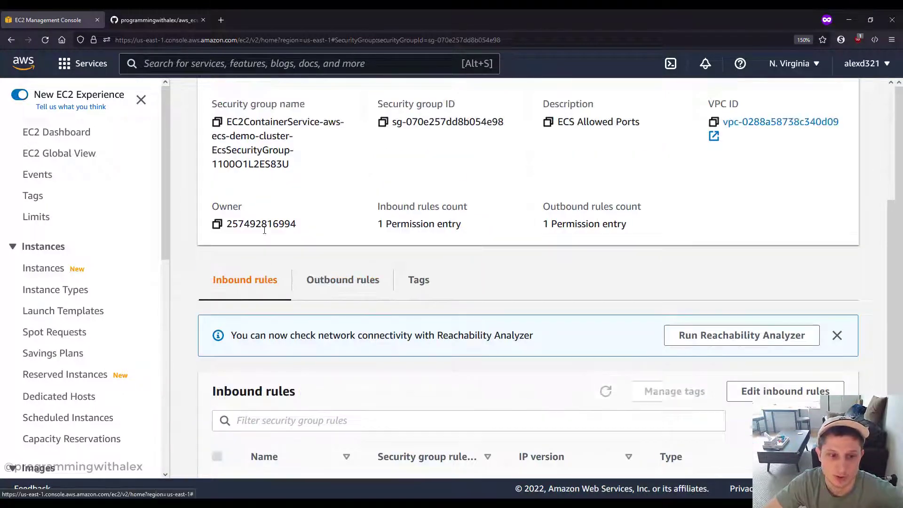
pyautogui.click(785, 391)
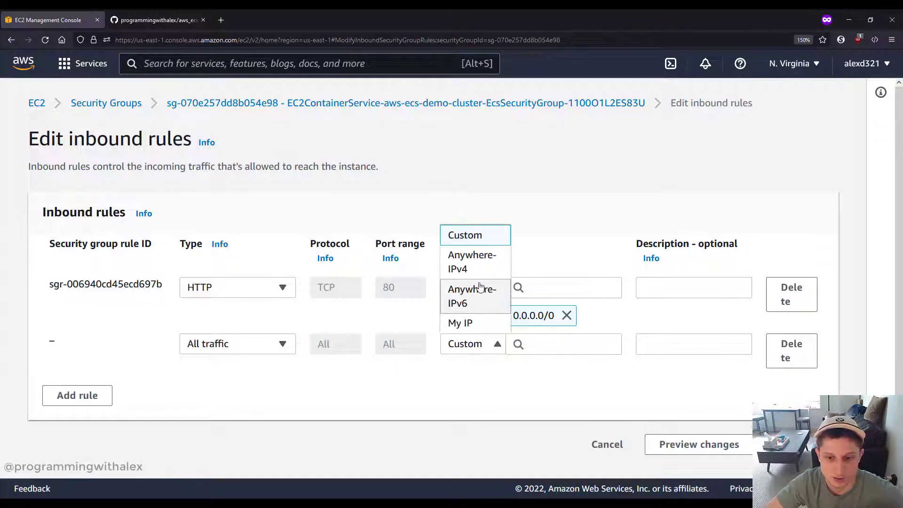
# - Set a custom source for the all-traffic rule: the group's own ID
pyautogui.click(563, 344)
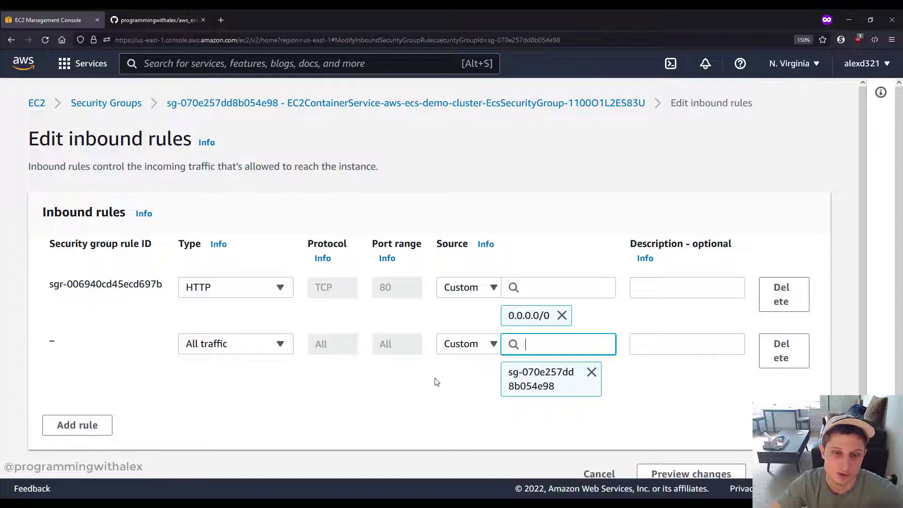
pyautogui.moveTo(320, 416)
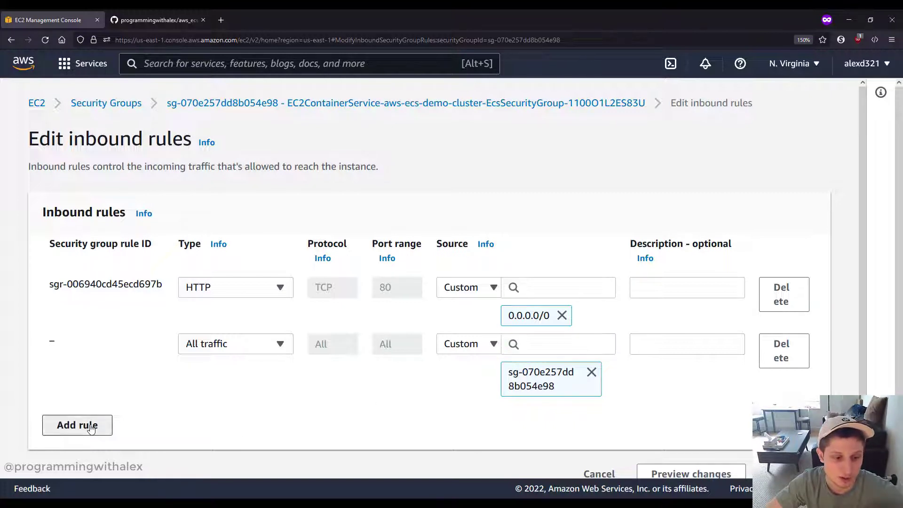
# - Add a third inbound rule allowing SSH on port 22 from My IP
pyautogui.click(77, 425)
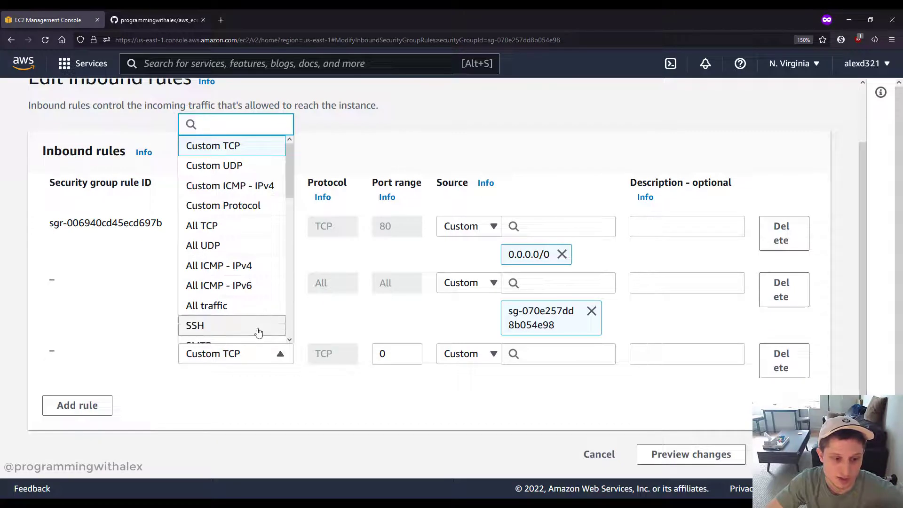
pyautogui.click(195, 325)
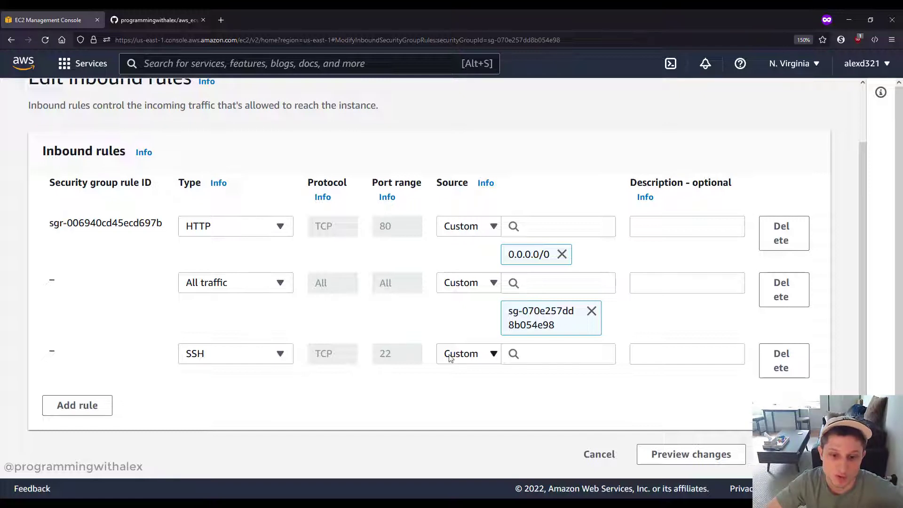
pyautogui.click(468, 354)
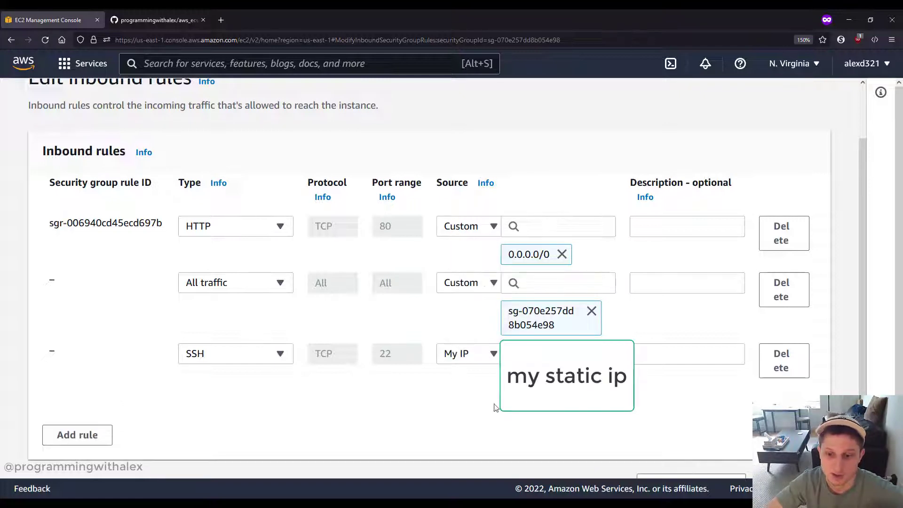
pyautogui.scroll(-3)
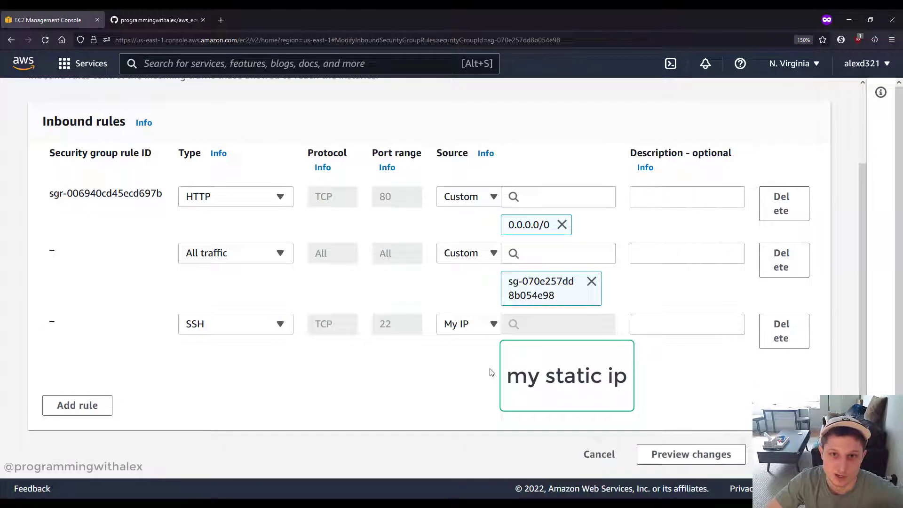
pyautogui.moveTo(492, 379)
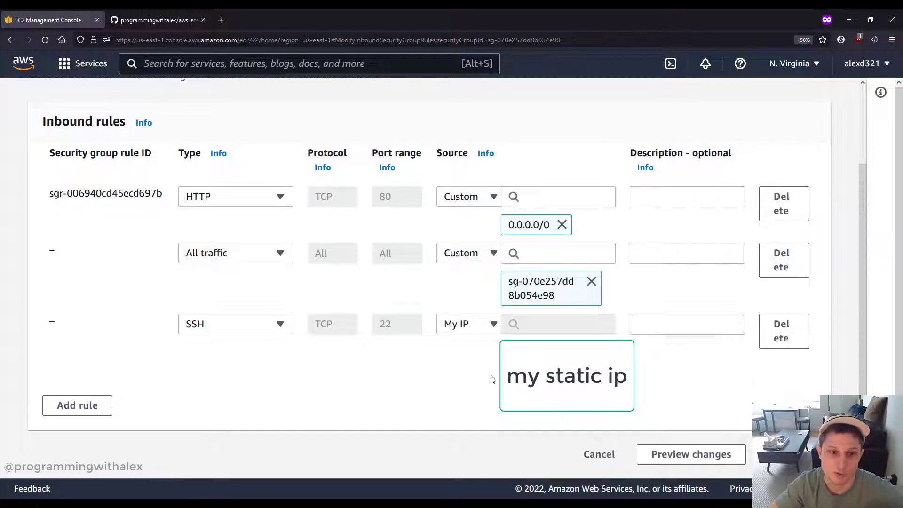